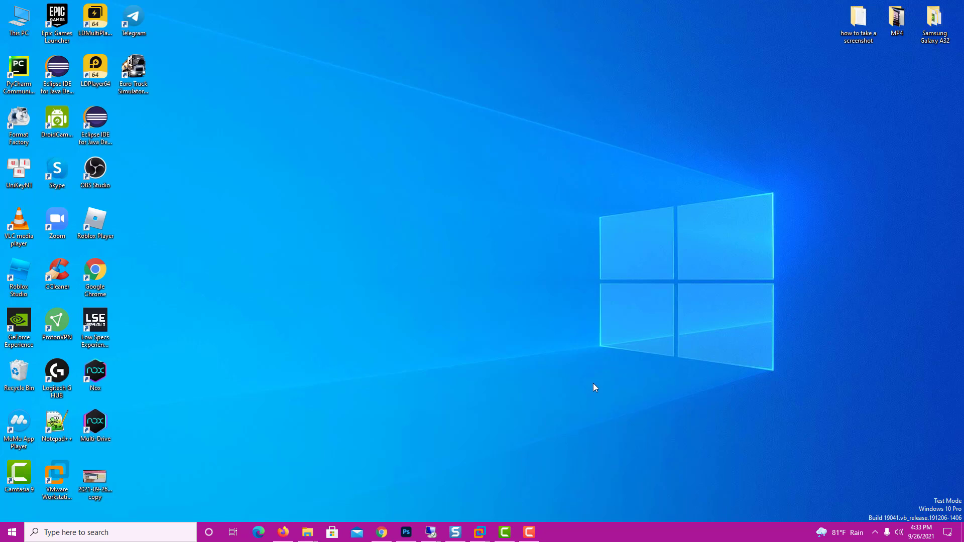
- Bring up the desktop's right-click shortcut menu with Display settings and Personalize
{"action": "right_click", "coordinate": [595, 388]}
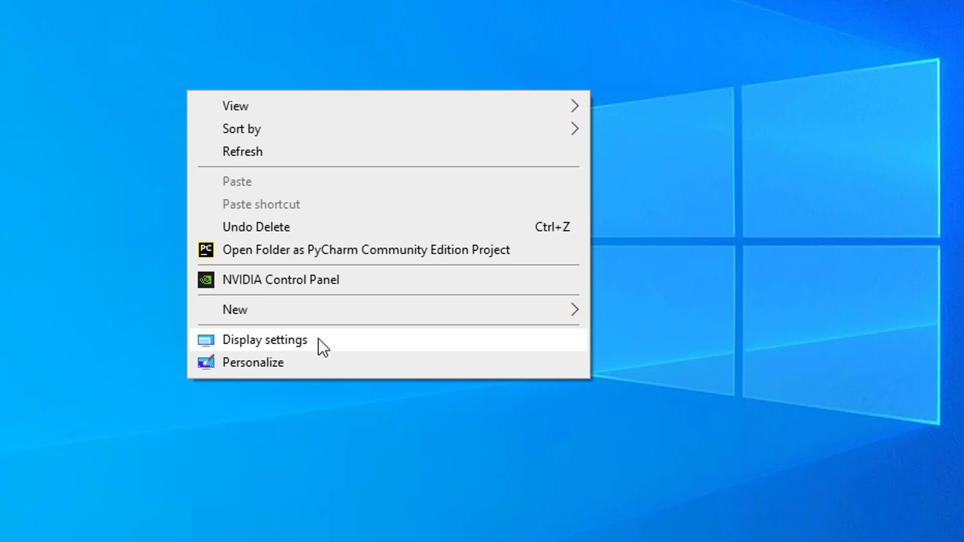
- Reach Advanced display settings for Display 1 showing the NVIDIA GeForce GTX 1070 Ti adapter
{"action": "left_click", "coordinate": [264, 339]}
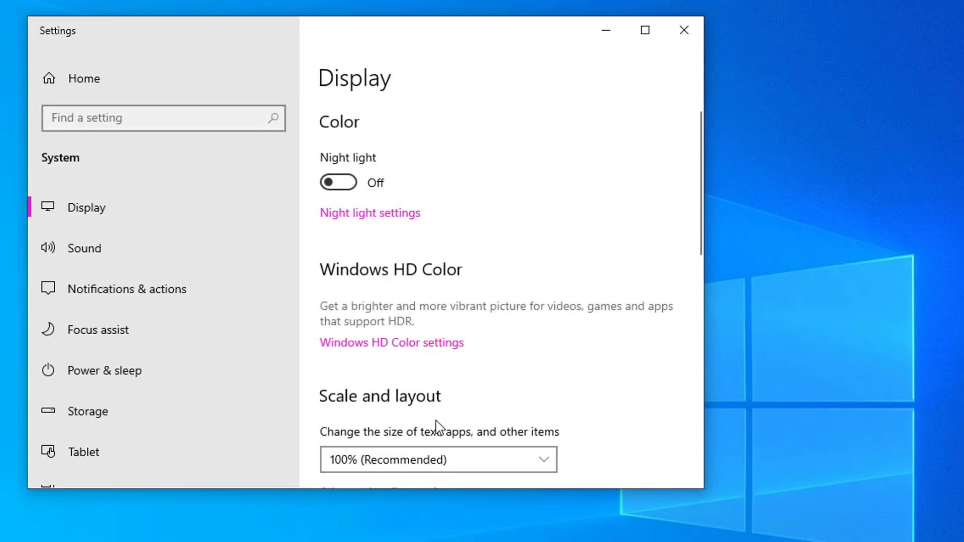
{"action": "scroll", "scroll_direction": "down", "scroll_amount": 3}
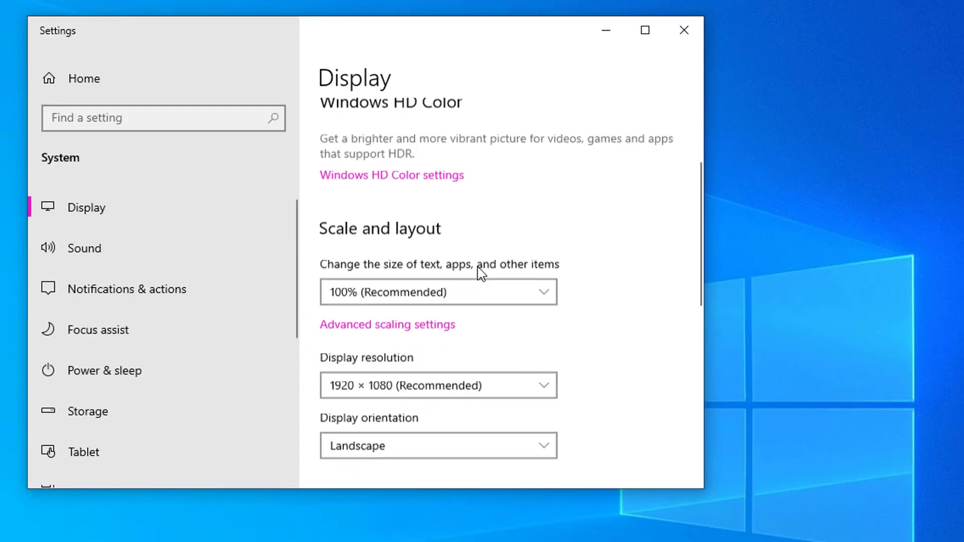
{"action": "scroll", "scroll_direction": "down", "scroll_amount": 3}
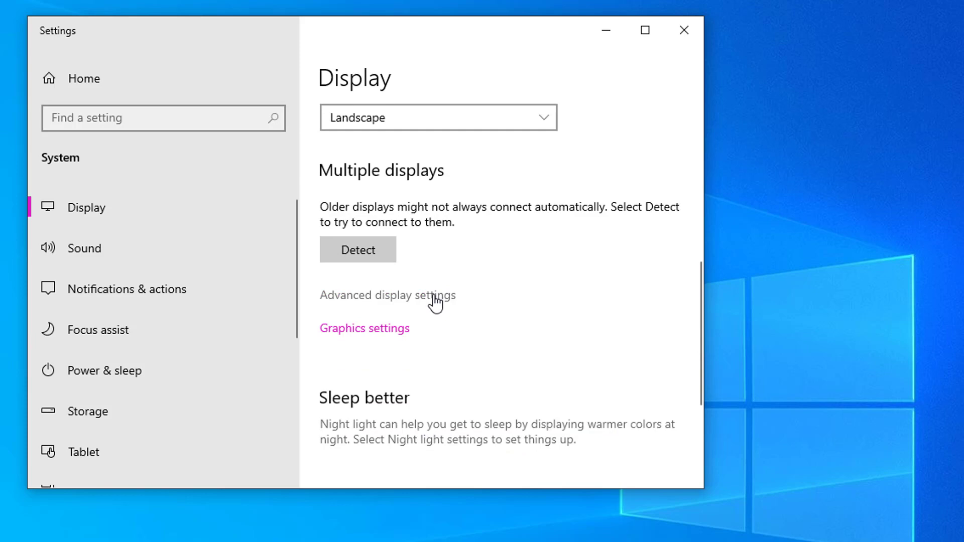
{"action": "left_click", "coordinate": [388, 295]}
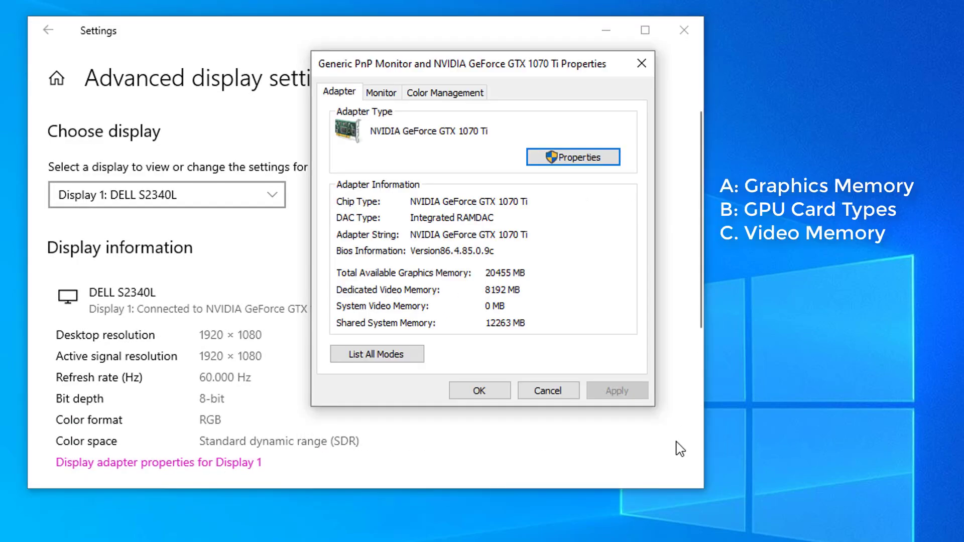
{"action": "mouse_move", "coordinate": [530, 279]}
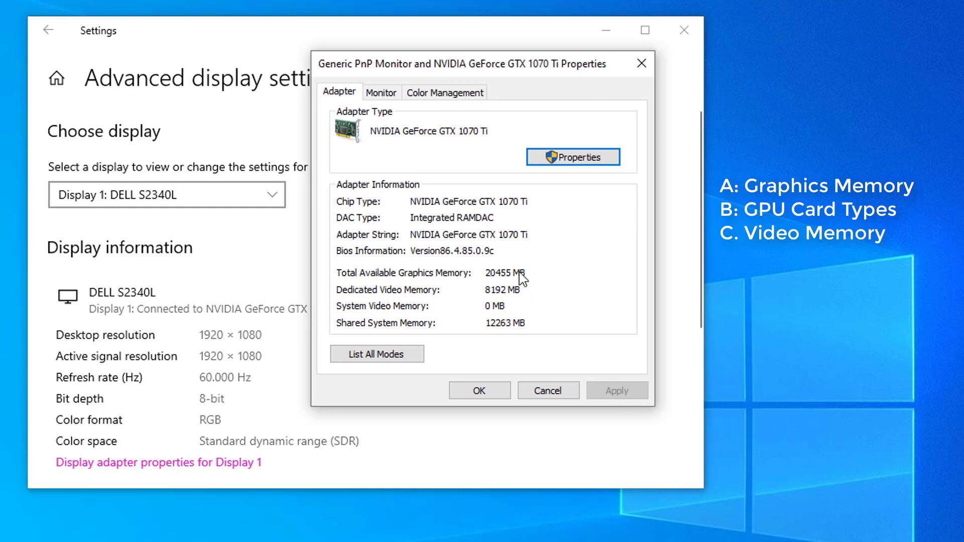
{"action": "mouse_move", "coordinate": [622, 434]}
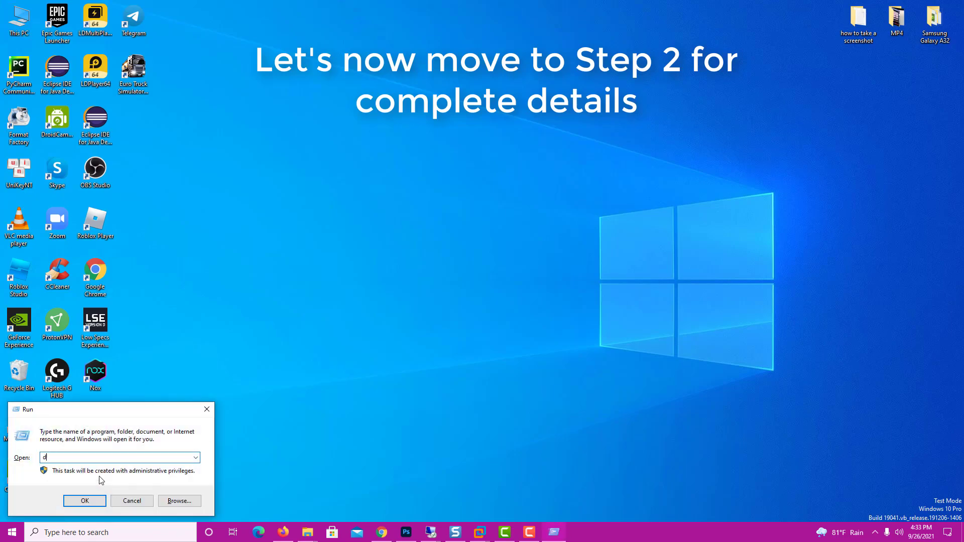
- Run the dxdiag command to launch the DirectX Diagnostic Tool's System page
{"action": "type", "text": "xdiag"}
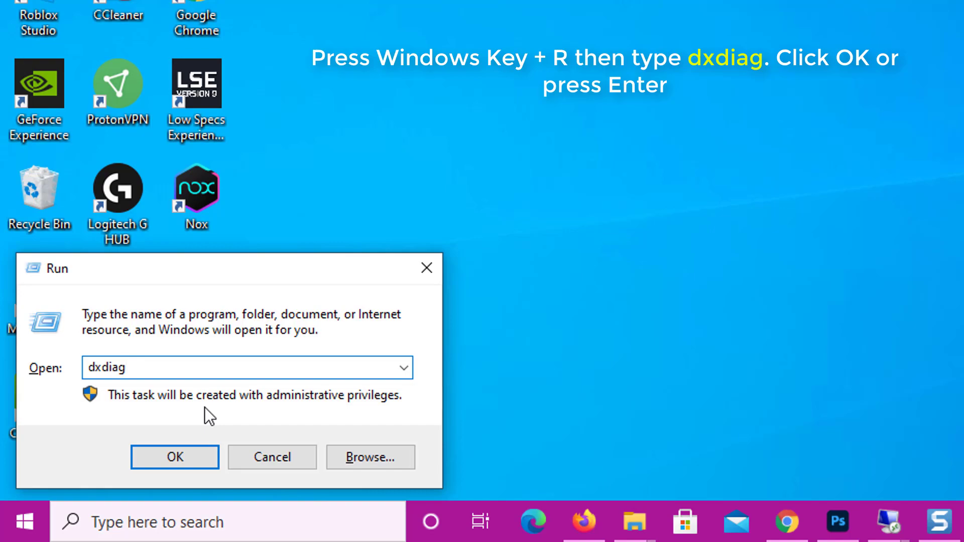
{"action": "left_click", "coordinate": [175, 457]}
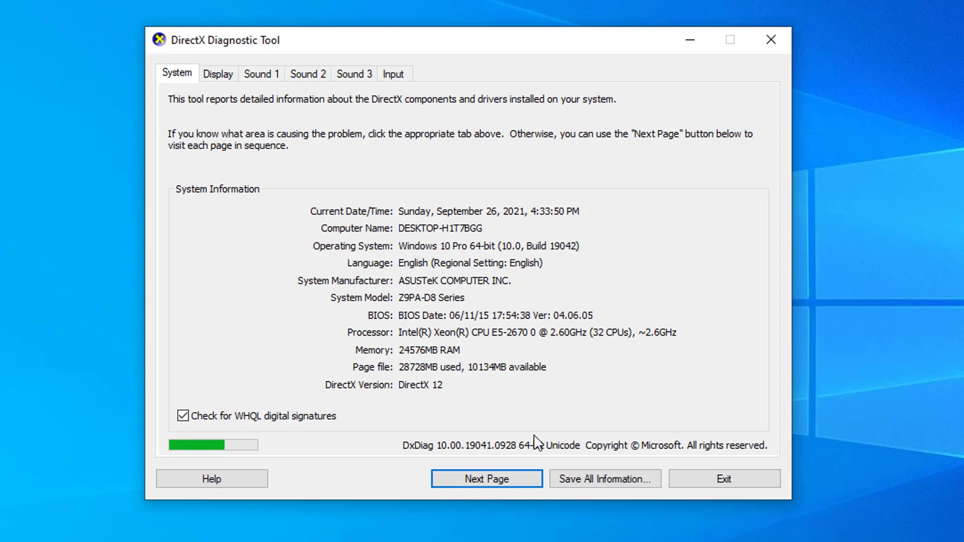
- Show the Display page listing the NVIDIA GeForce GTX 1070 Ti with 8079 MB display memory
{"action": "left_click", "coordinate": [218, 73]}
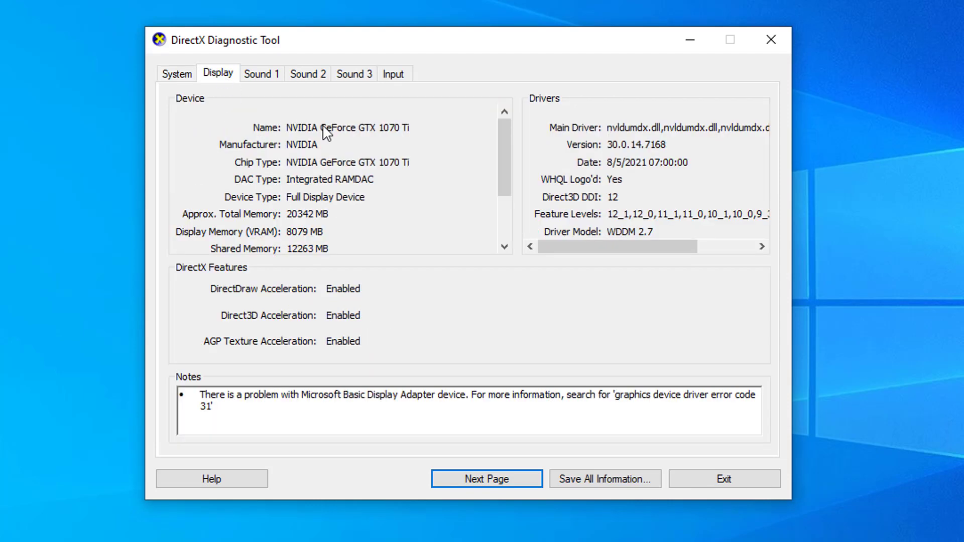